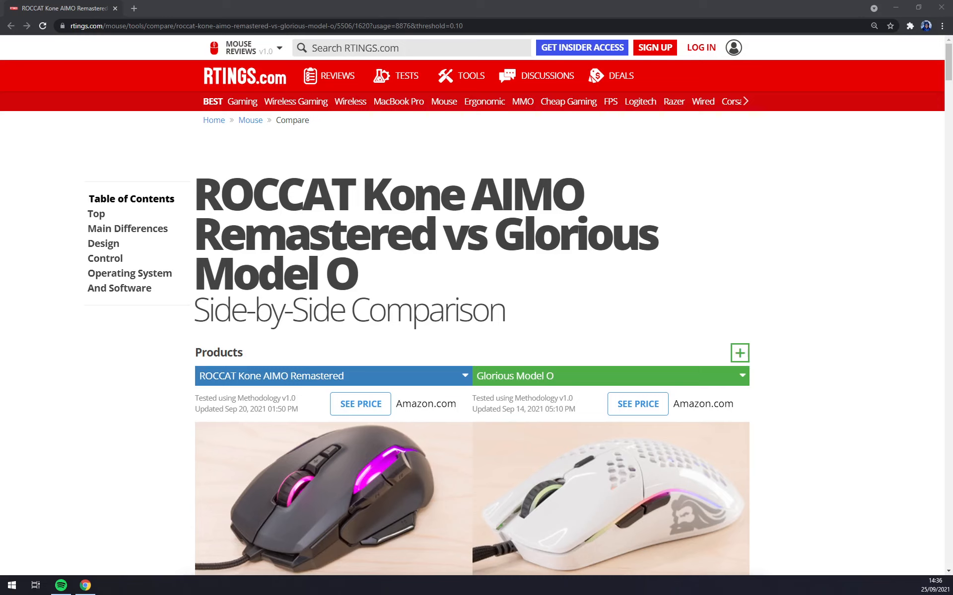
Step: Scroll past the product photos to the Full Comparison scores and DESIGN heading
scroll("down", 3)
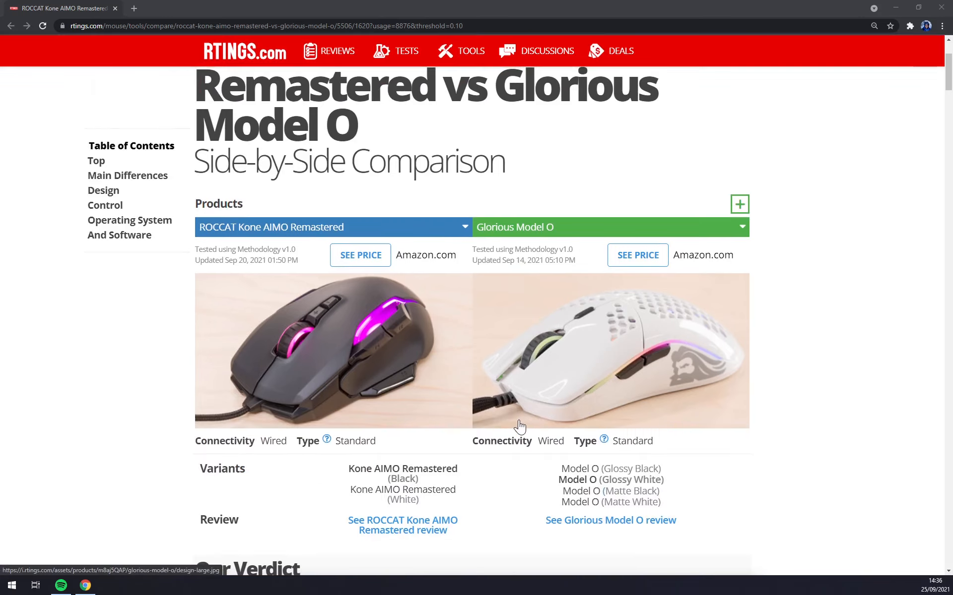
mouse_move(716, 411)
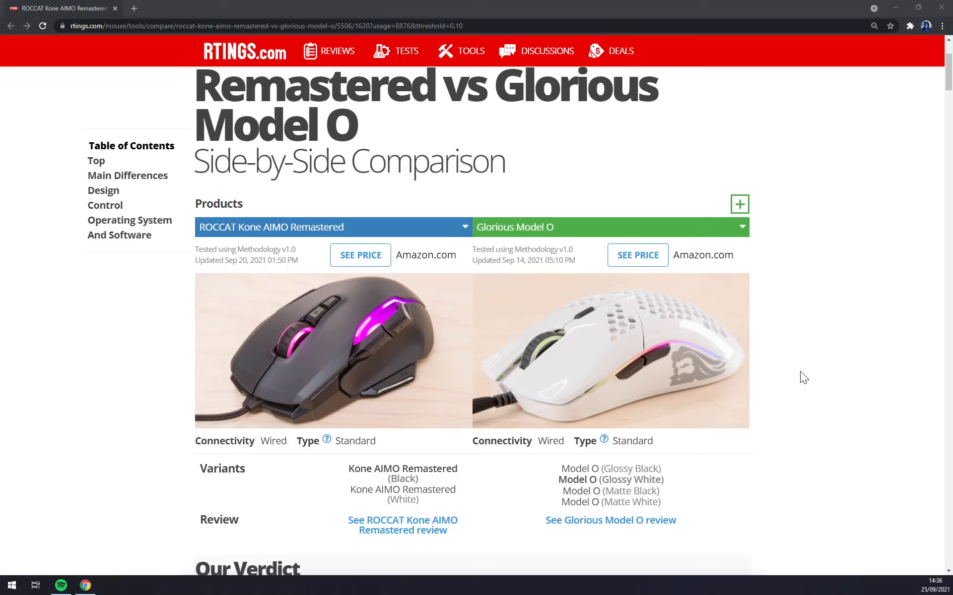
mouse_move(837, 384)
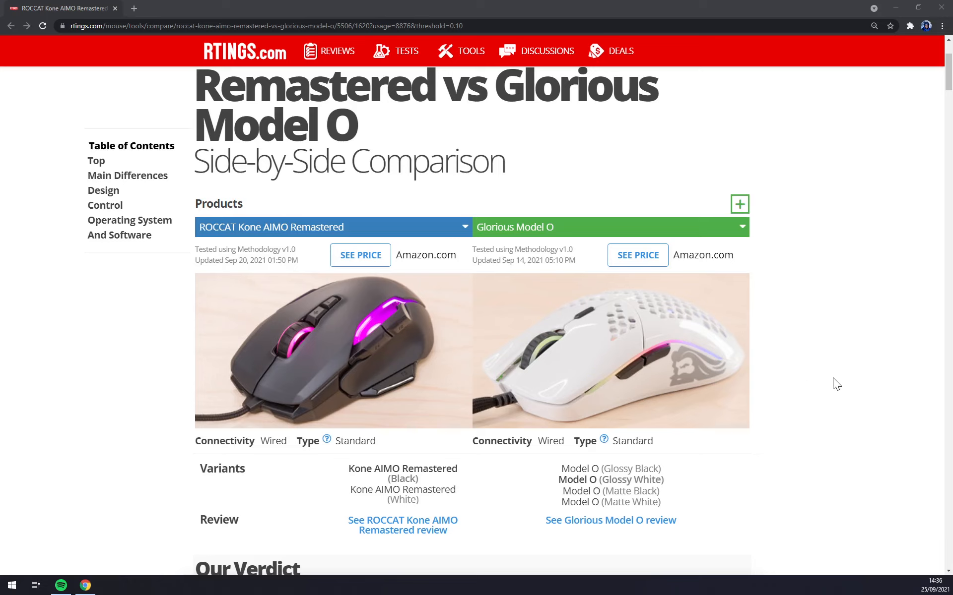
mouse_move(818, 396)
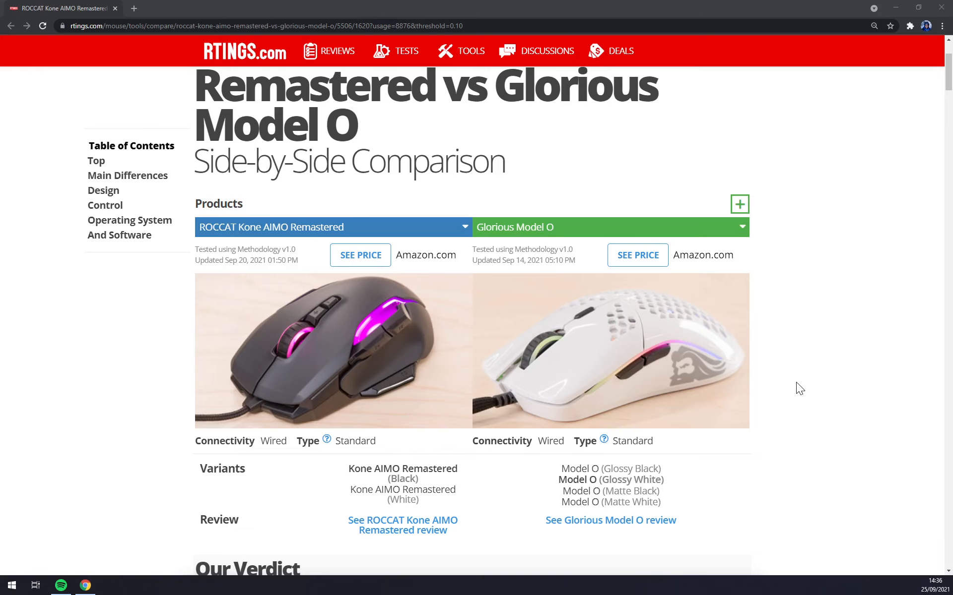
scroll("down", 3)
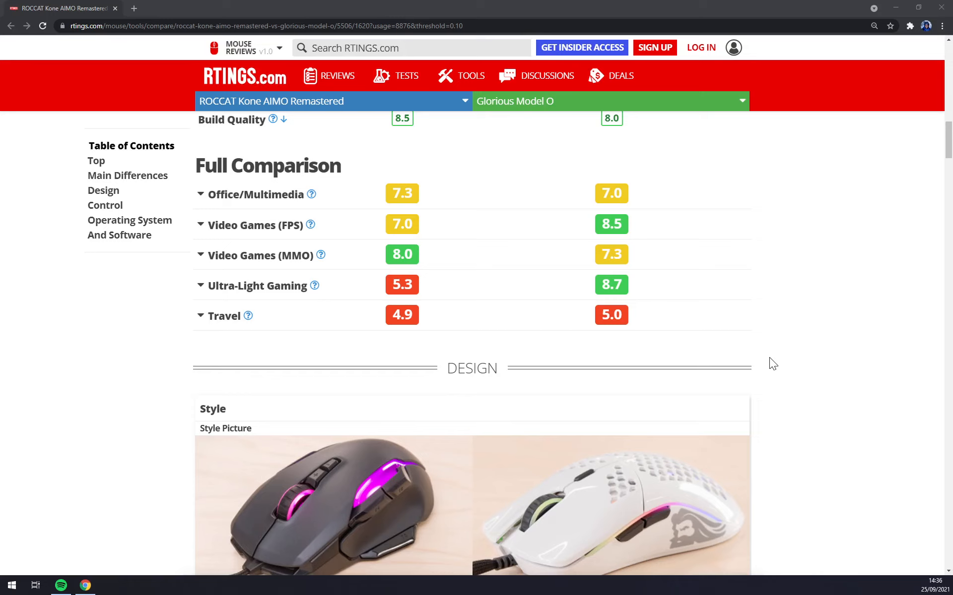
scroll("down", 3)
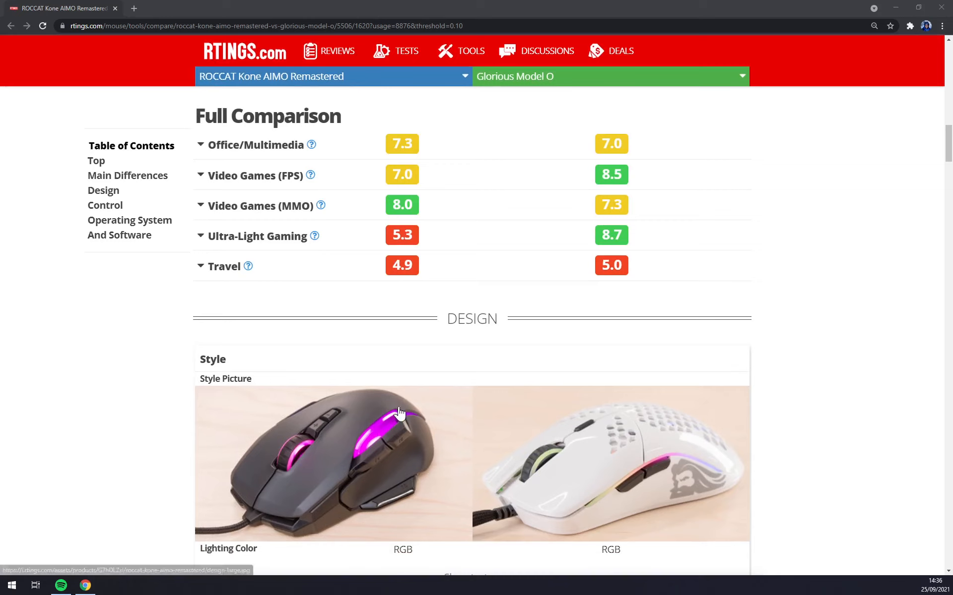
mouse_move(211, 487)
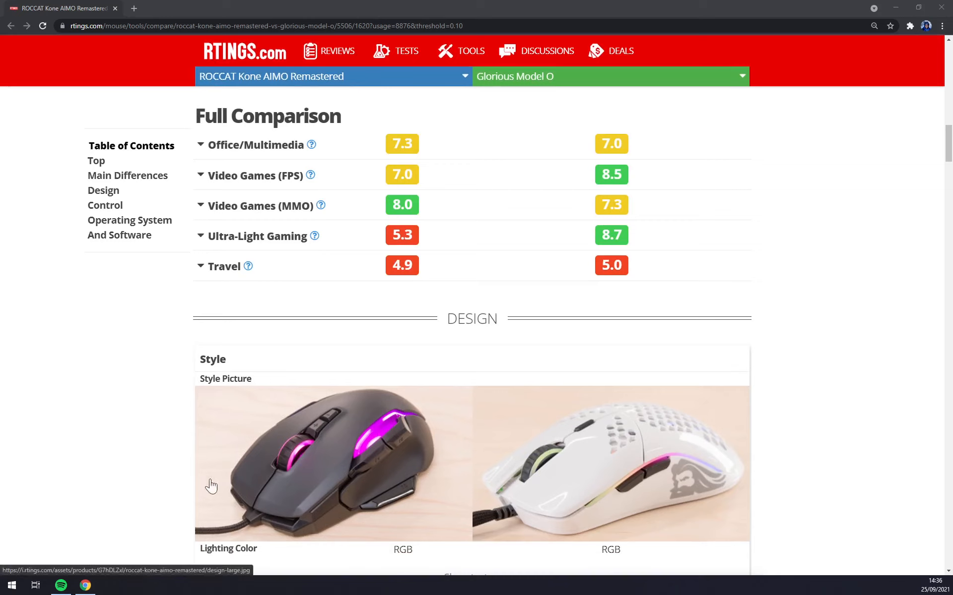
mouse_move(377, 504)
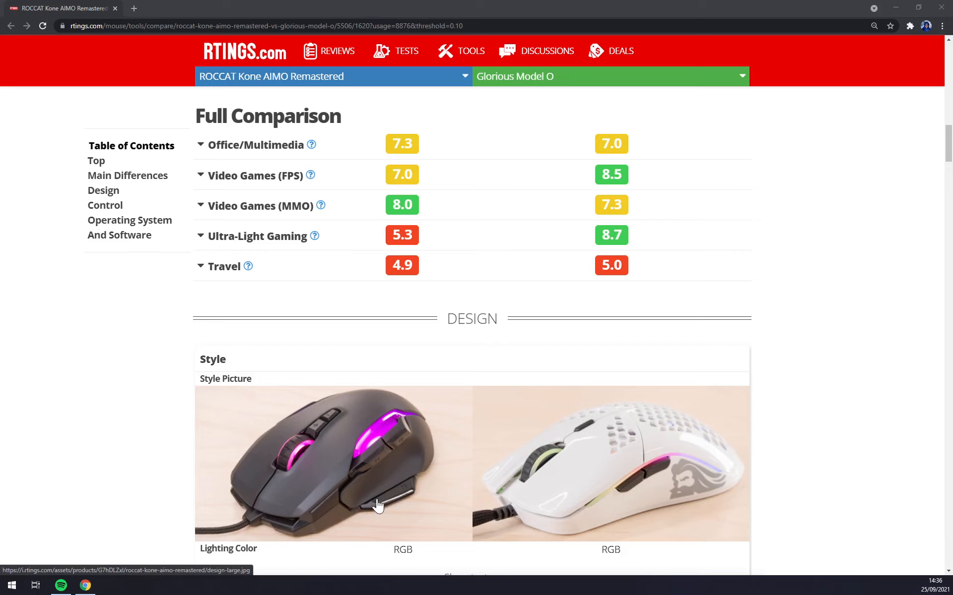
mouse_move(339, 486)
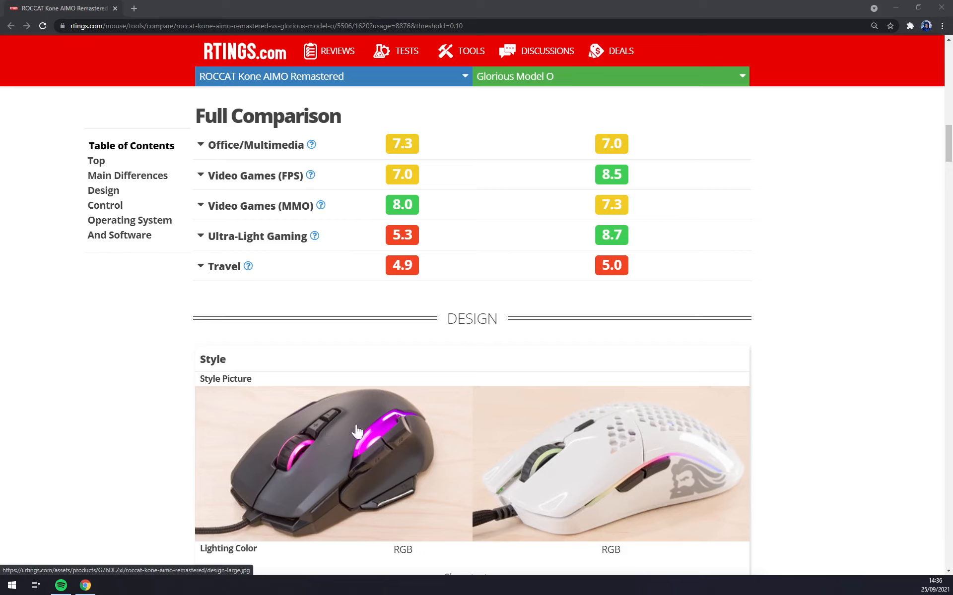
mouse_move(293, 224)
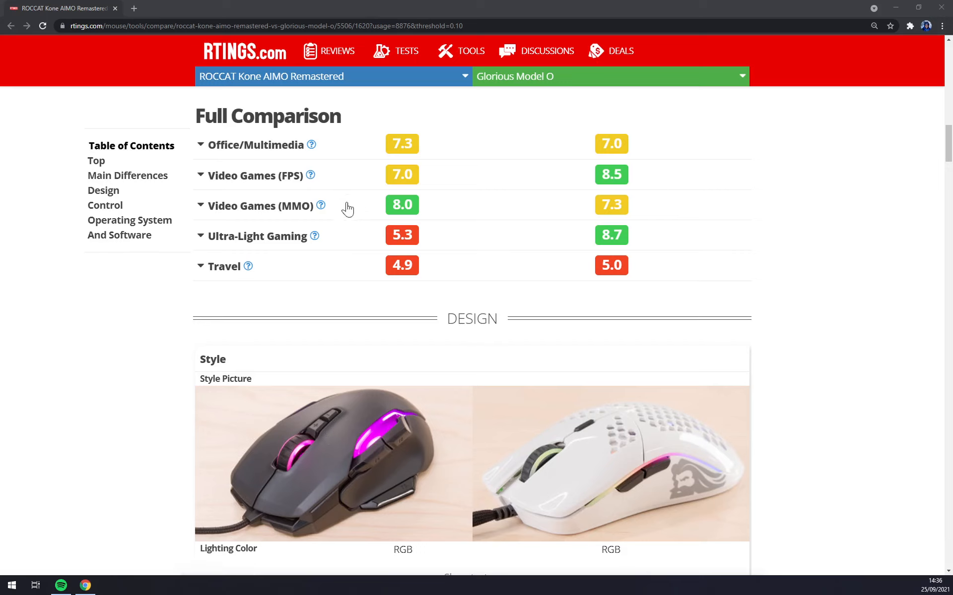
mouse_move(668, 269)
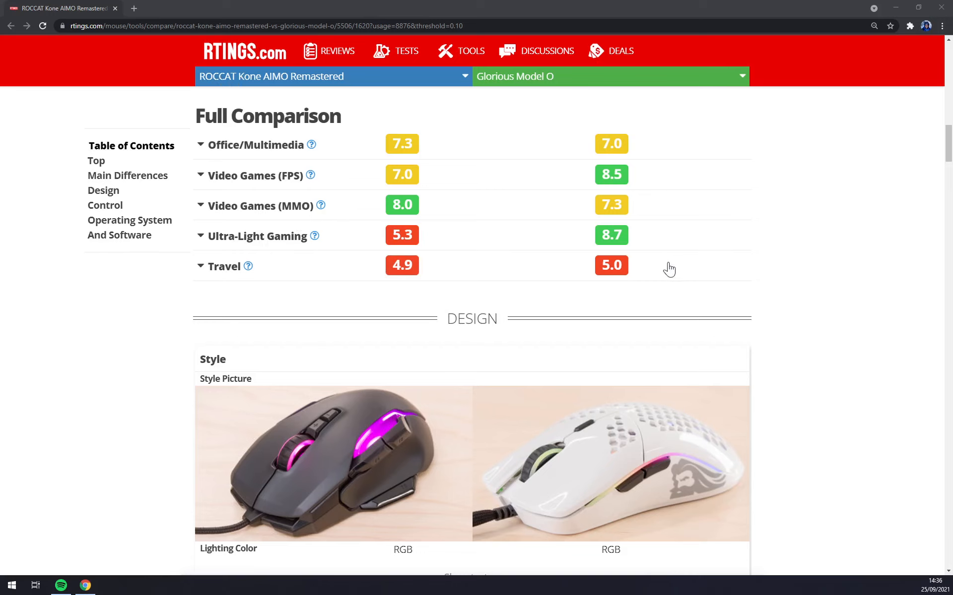
Step: Scroll through Shape, Portability and Weight, highlighting the Model O's 67 g weight without wire
scroll("down", 3)
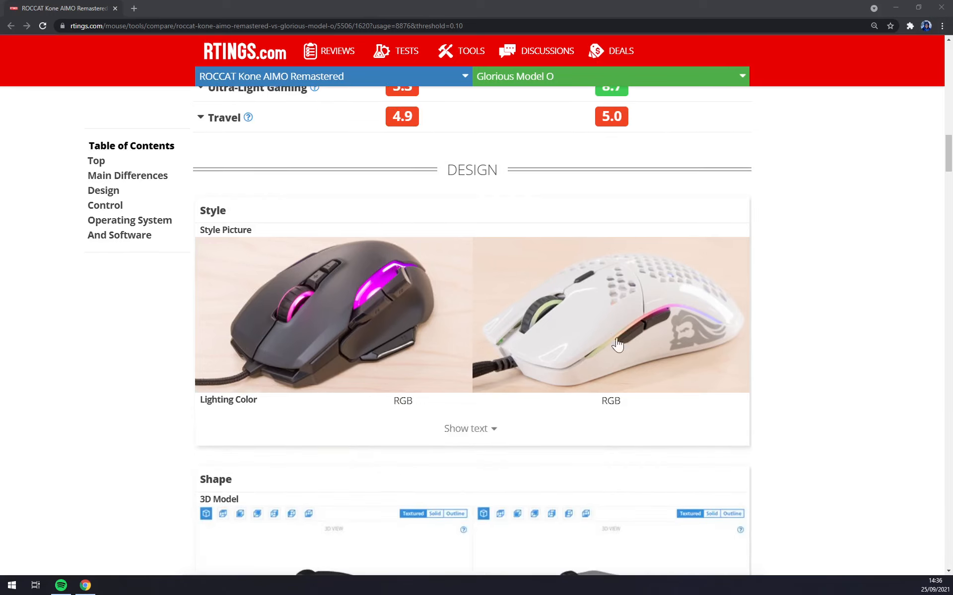
scroll("down", 3)
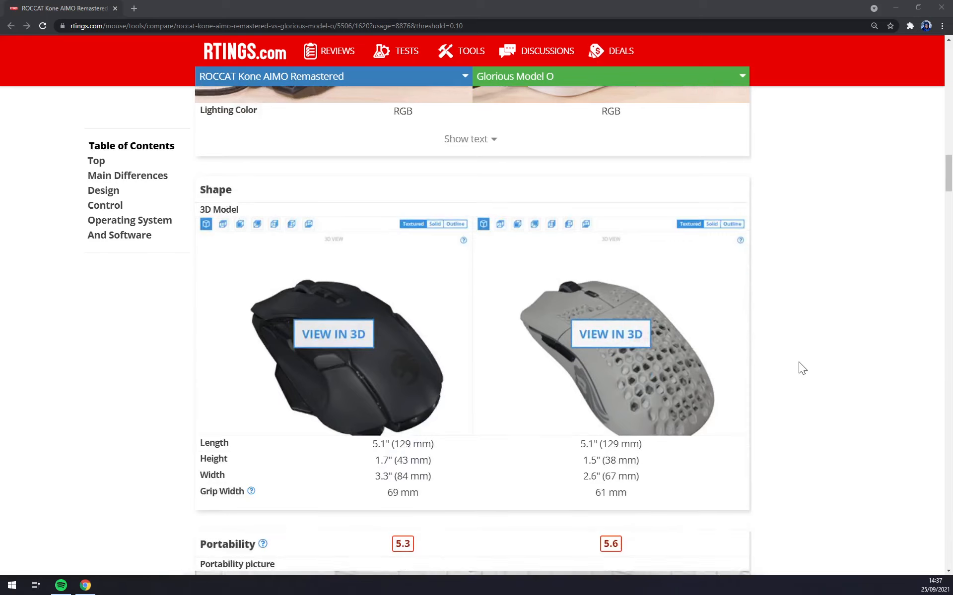
scroll("down", 3)
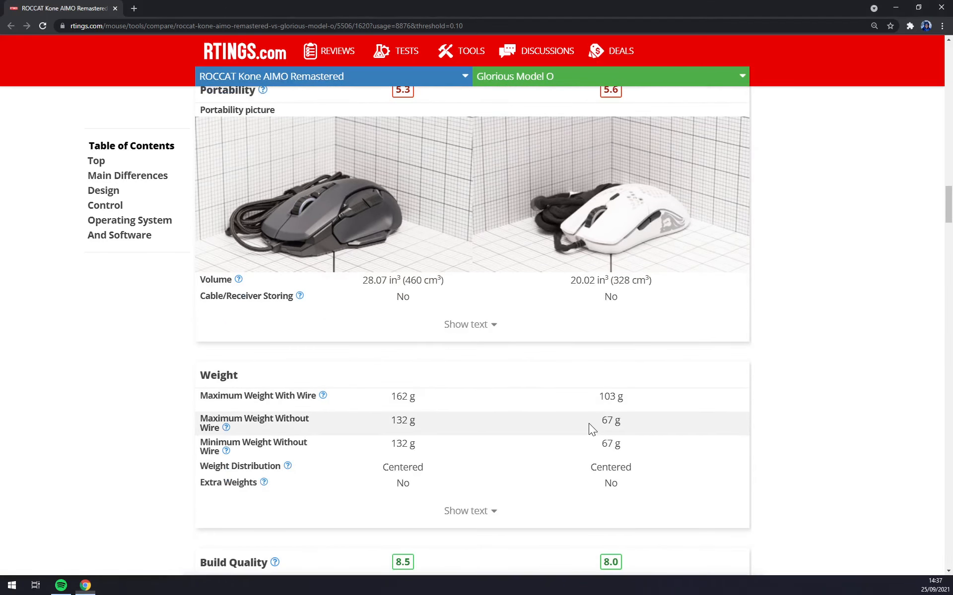
double_click(609, 420)
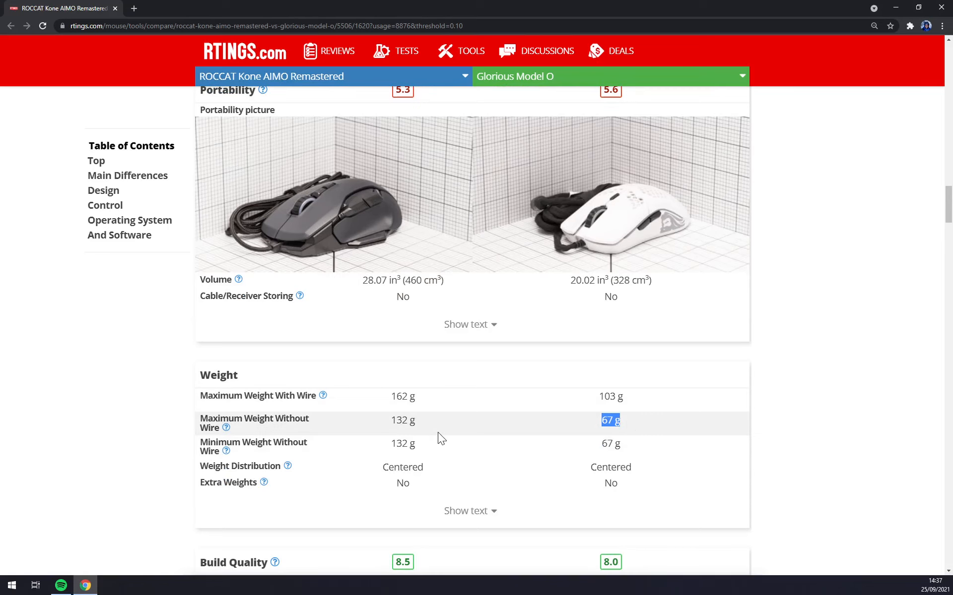
mouse_move(379, 439)
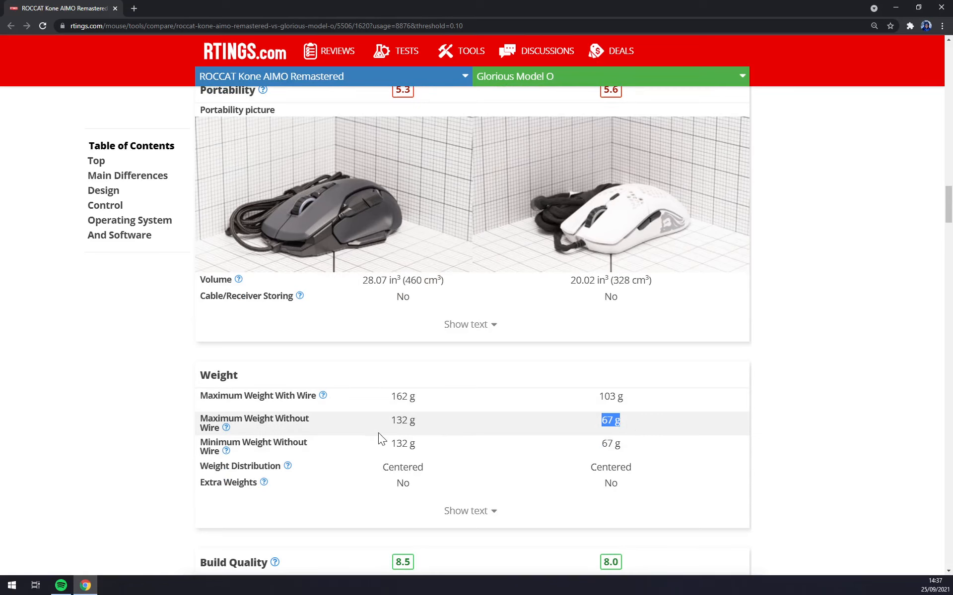
mouse_move(225, 80)
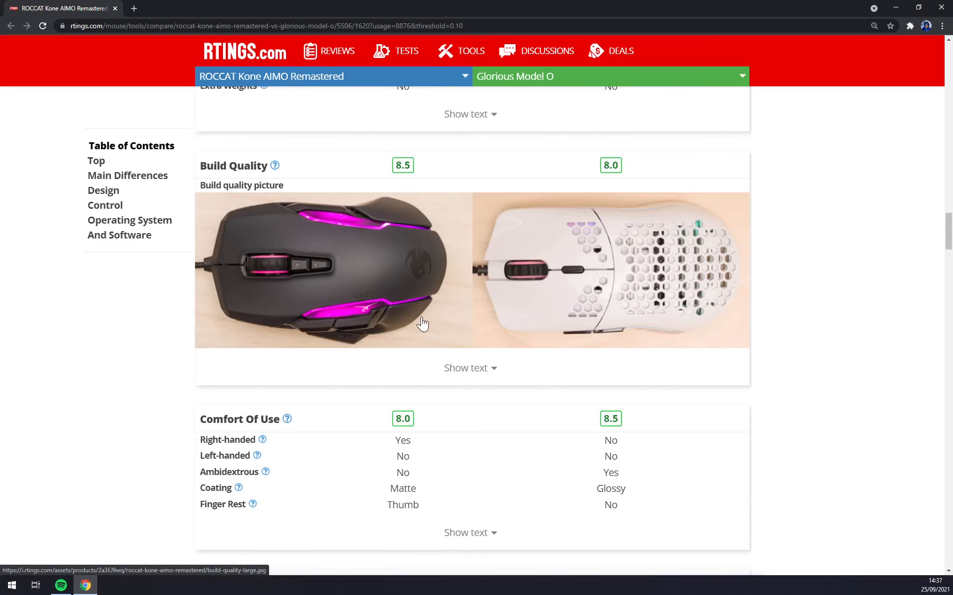
Step: Scroll past Cable, Mouse Feet and In The Box to the Control section's Sensor Specifications
scroll("down", 3)
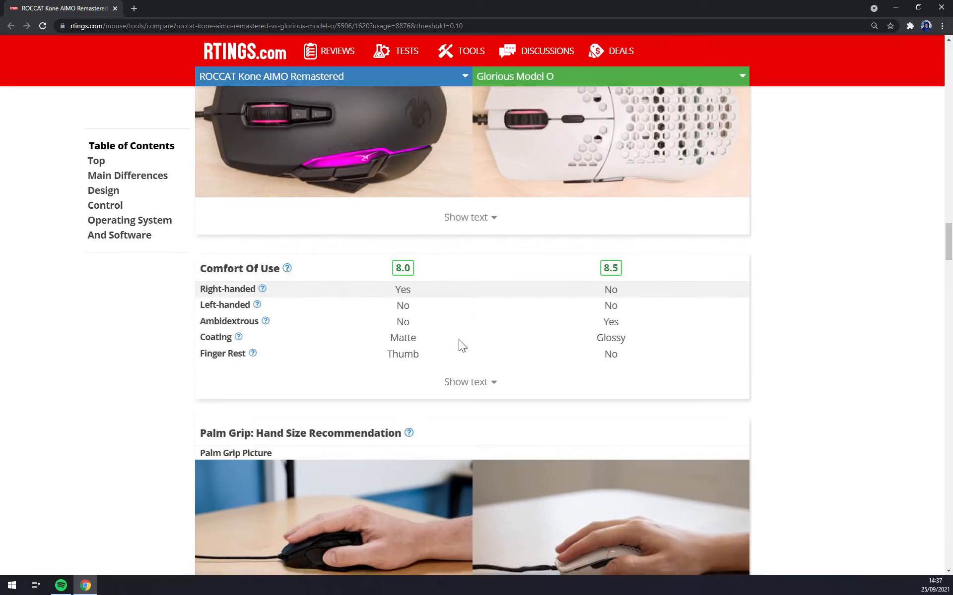
scroll("down", 3)
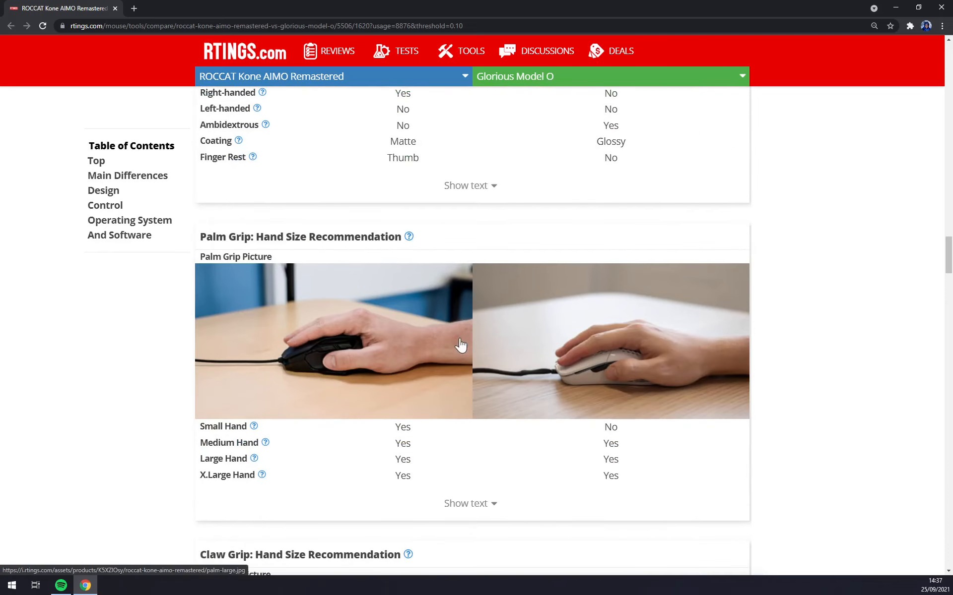
scroll("down", 3)
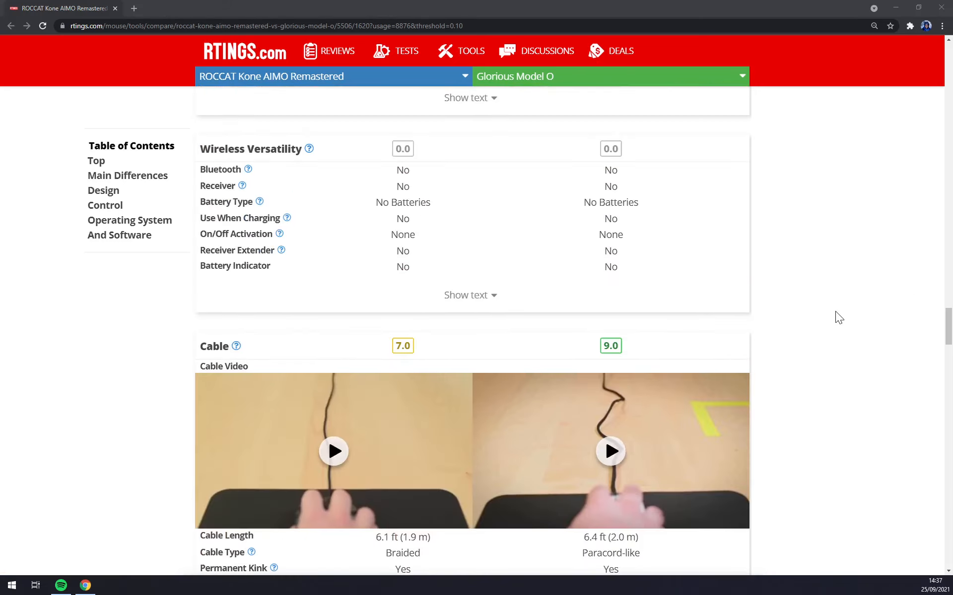
scroll("down", 3)
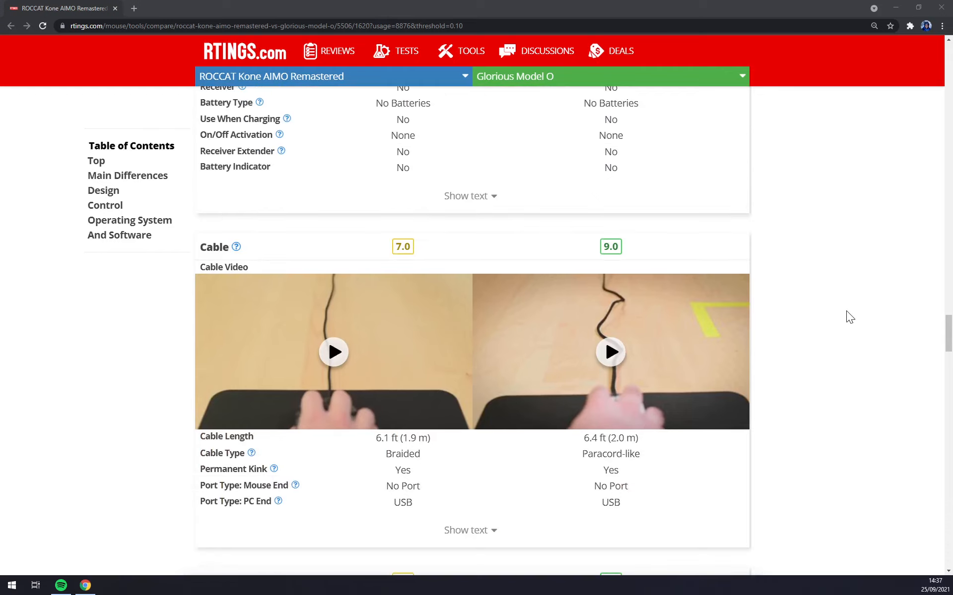
mouse_move(847, 315)
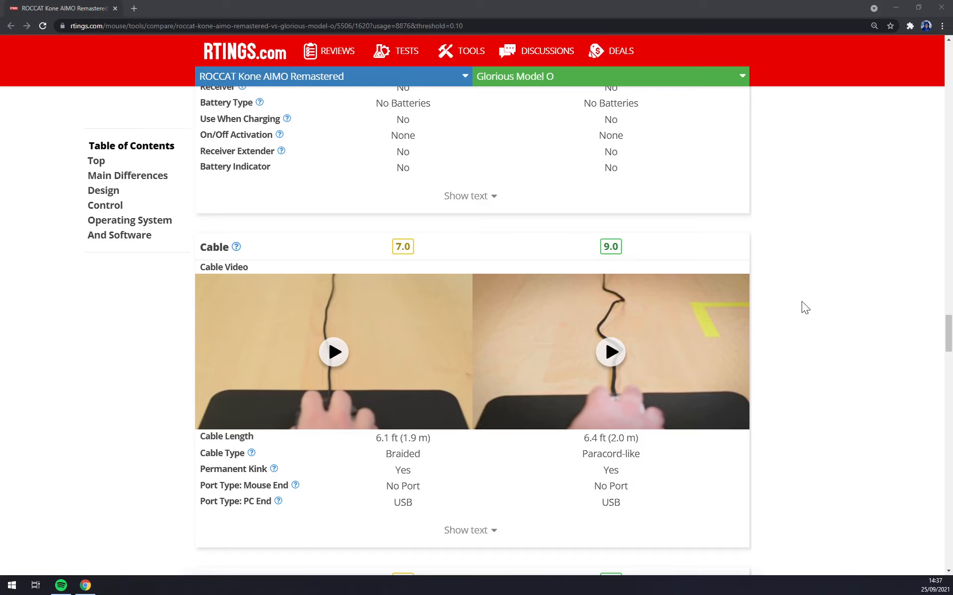
mouse_move(812, 306)
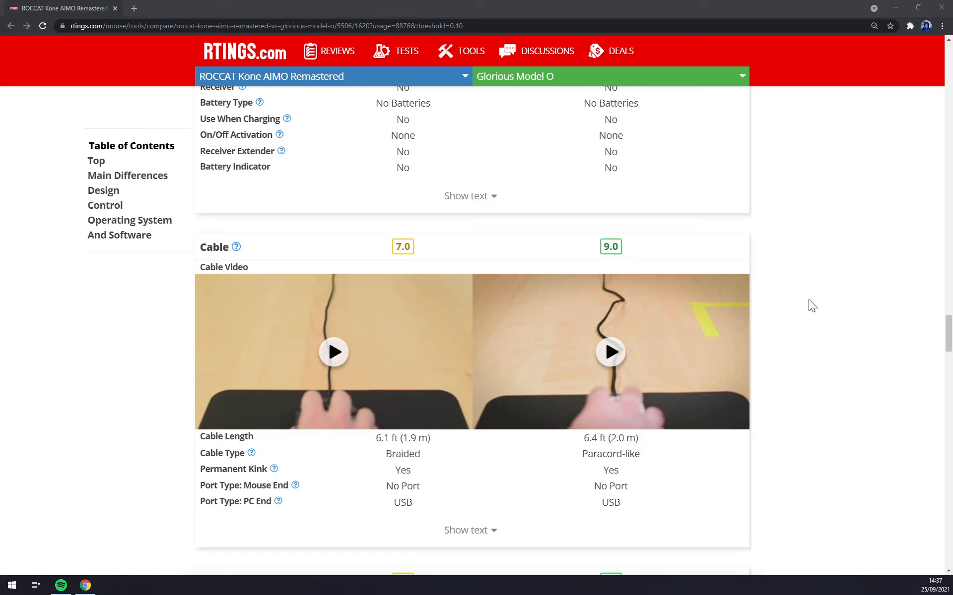
mouse_move(810, 307)
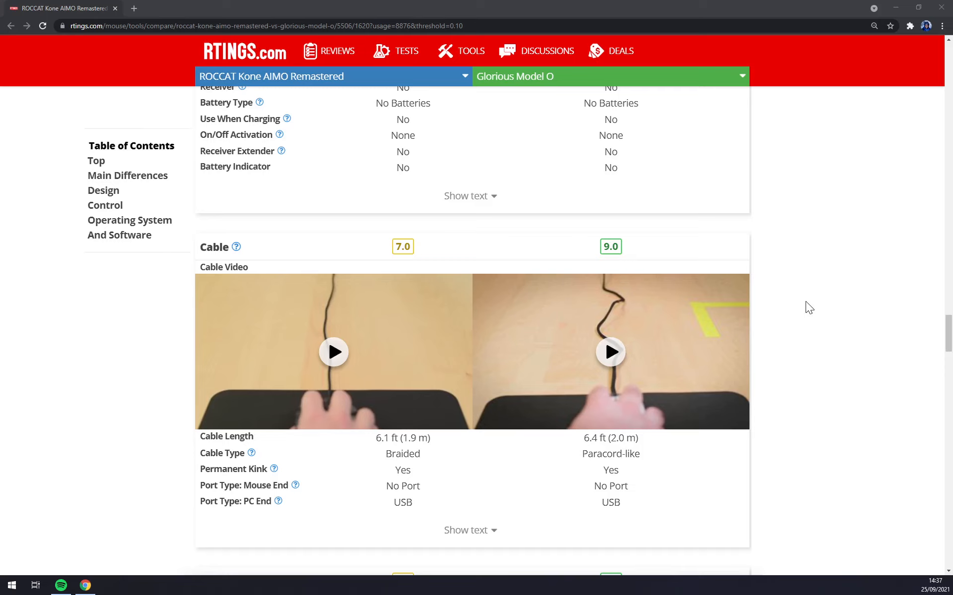
scroll("down", 3)
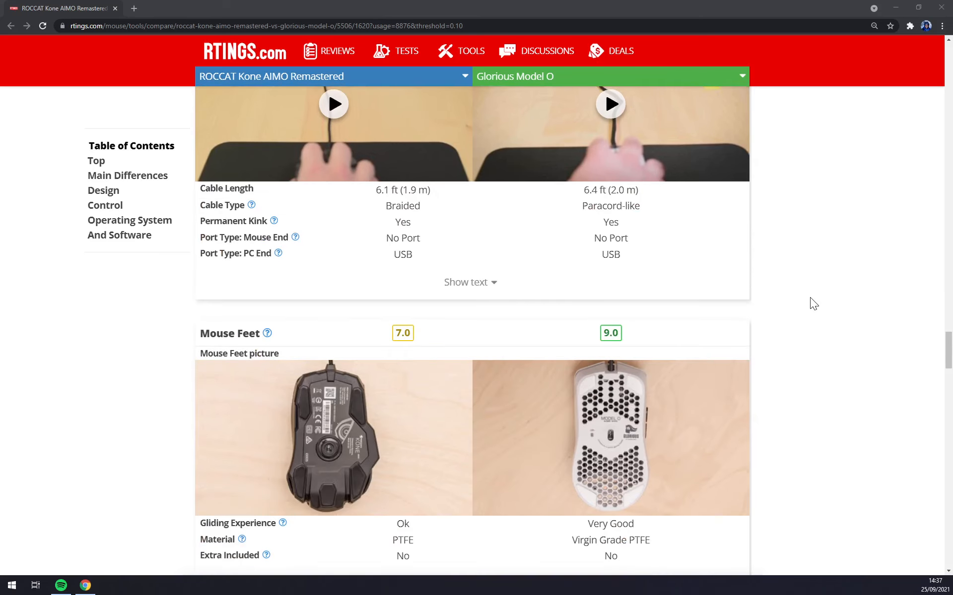
scroll("down", 3)
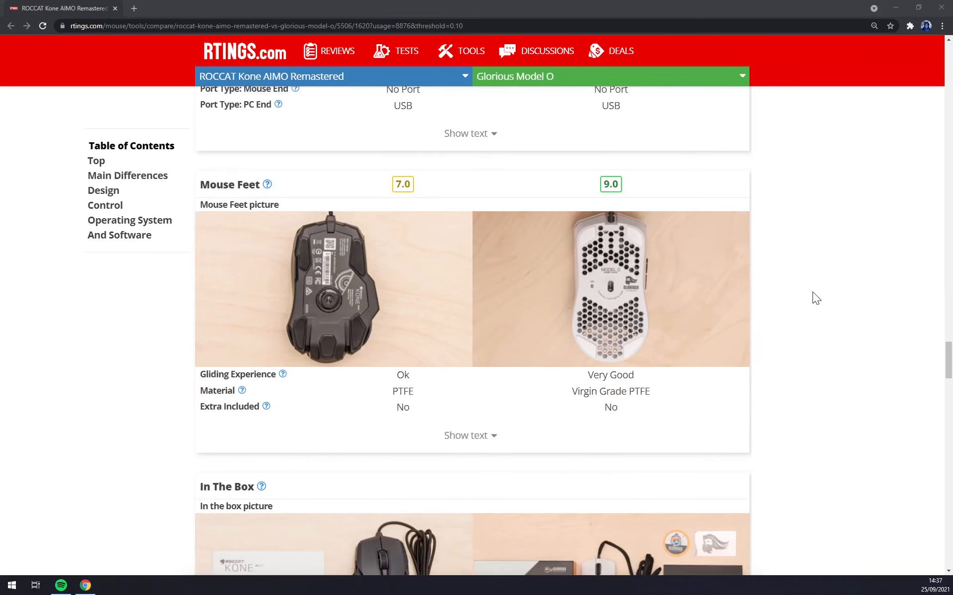
scroll("down", 3)
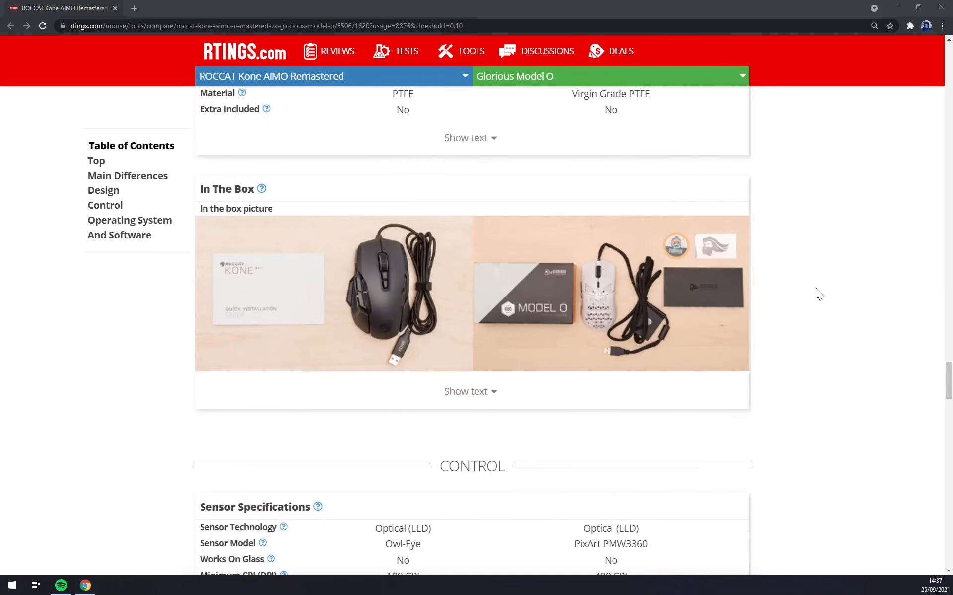
scroll("down", 3)
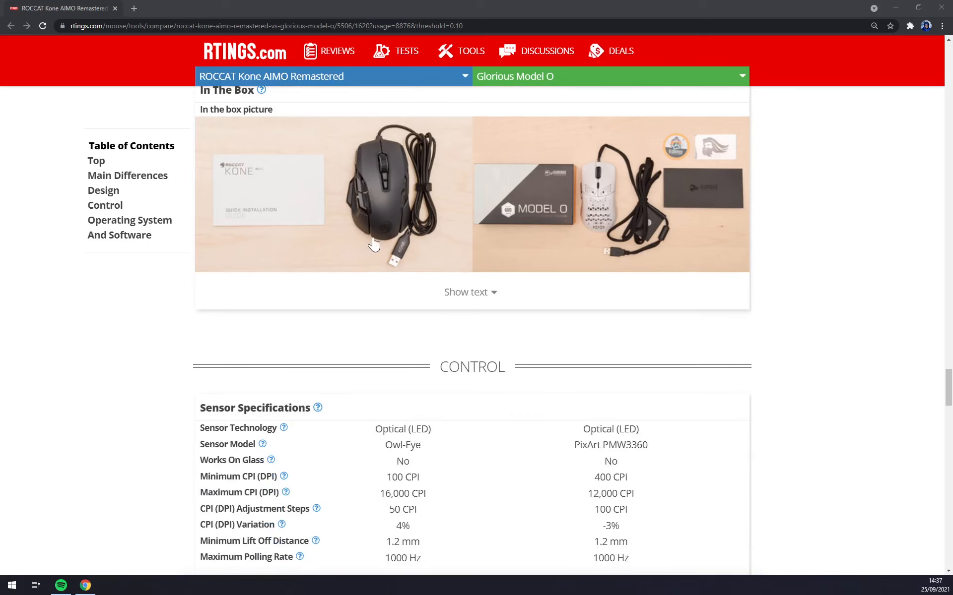
mouse_move(763, 334)
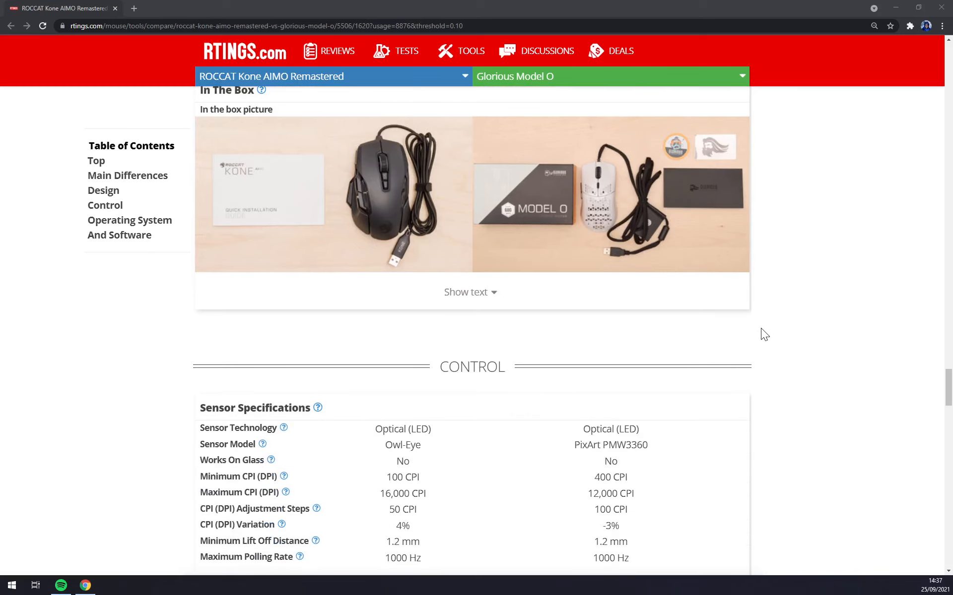
scroll("down", 3)
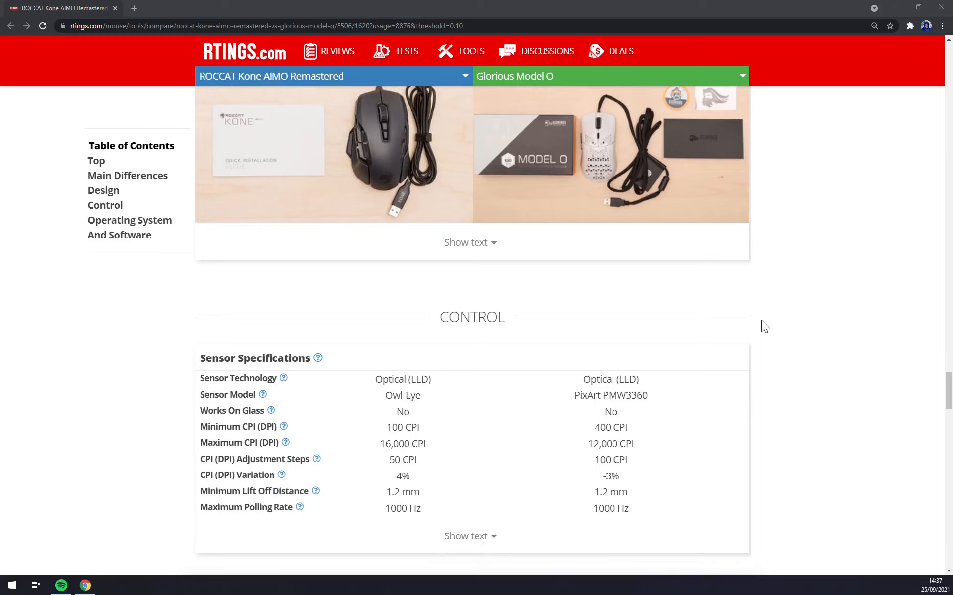
mouse_move(751, 315)
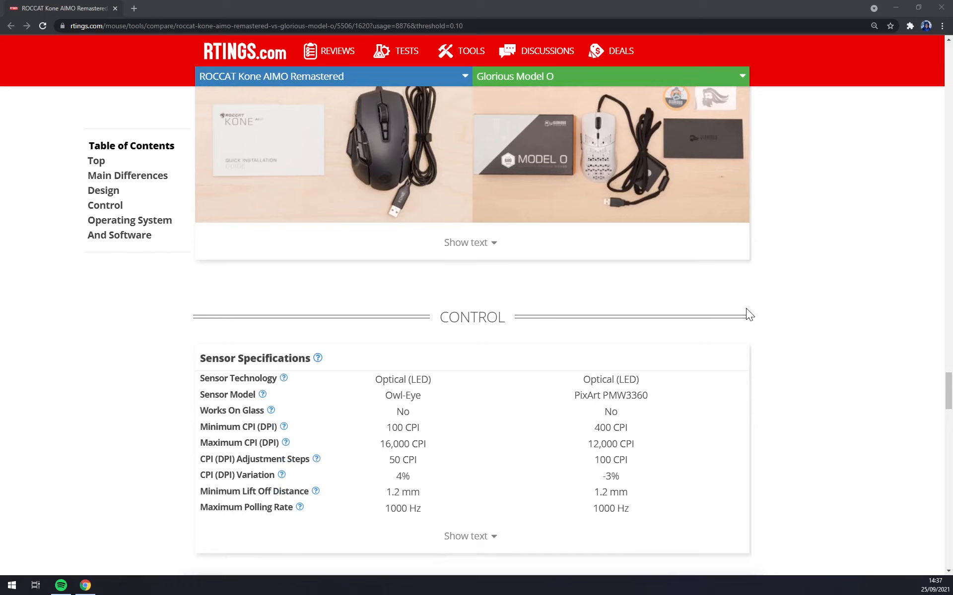
mouse_move(755, 320)
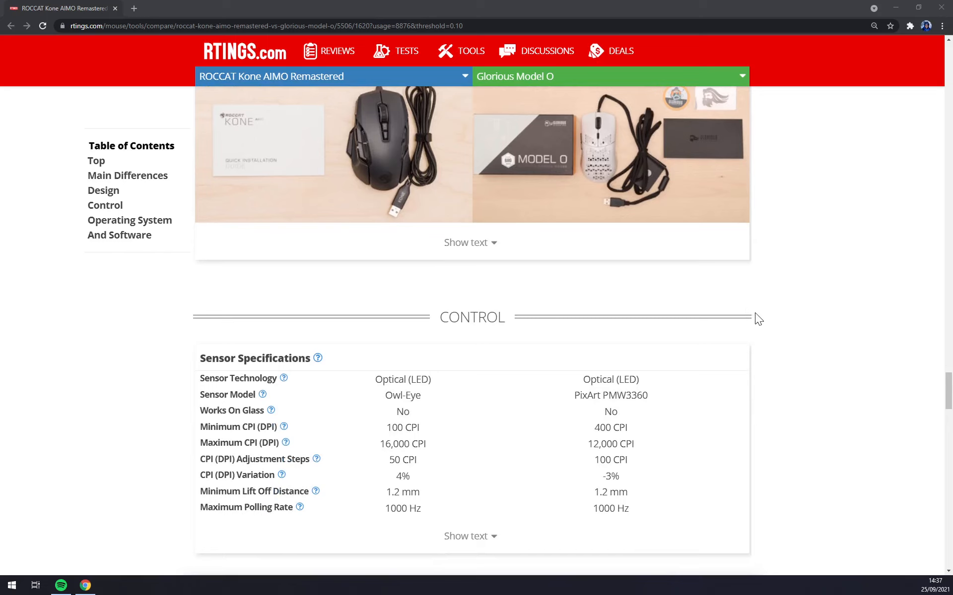
mouse_move(771, 316)
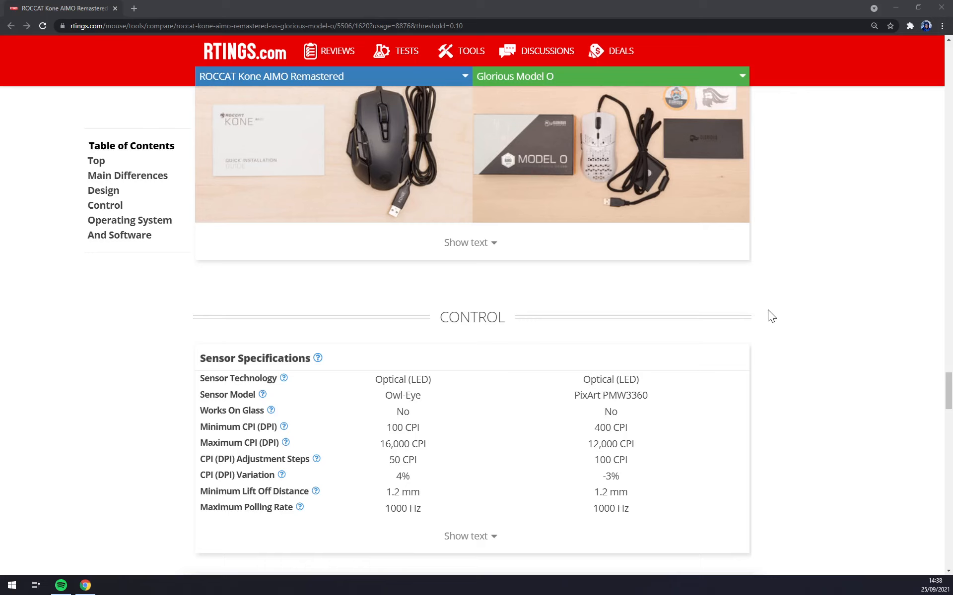
Step: Scroll through Buttons, Mouse Wheel and Noise to Click Latency (19 ms vs 13 ms wired)
scroll("down", 3)
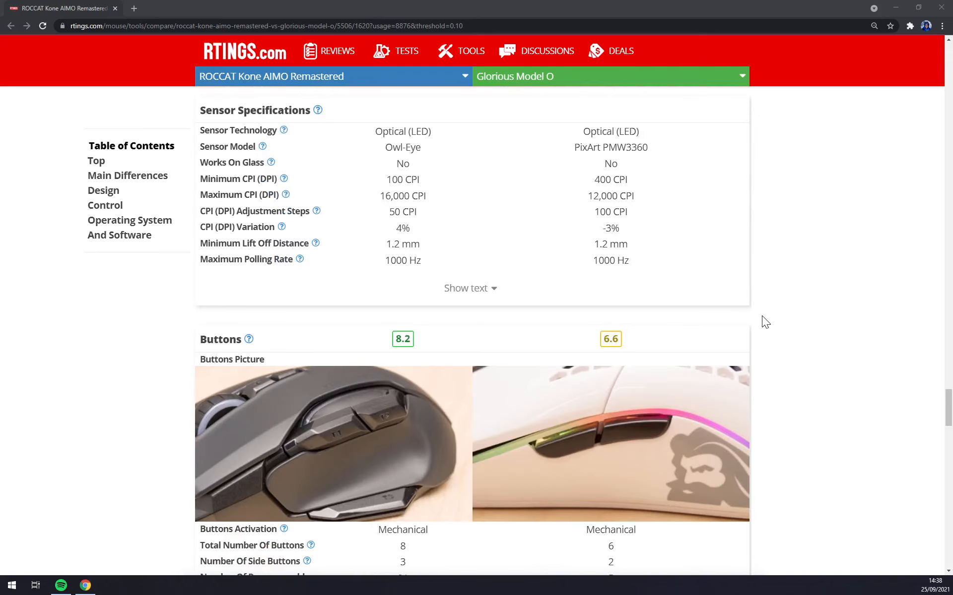
scroll("down", 3)
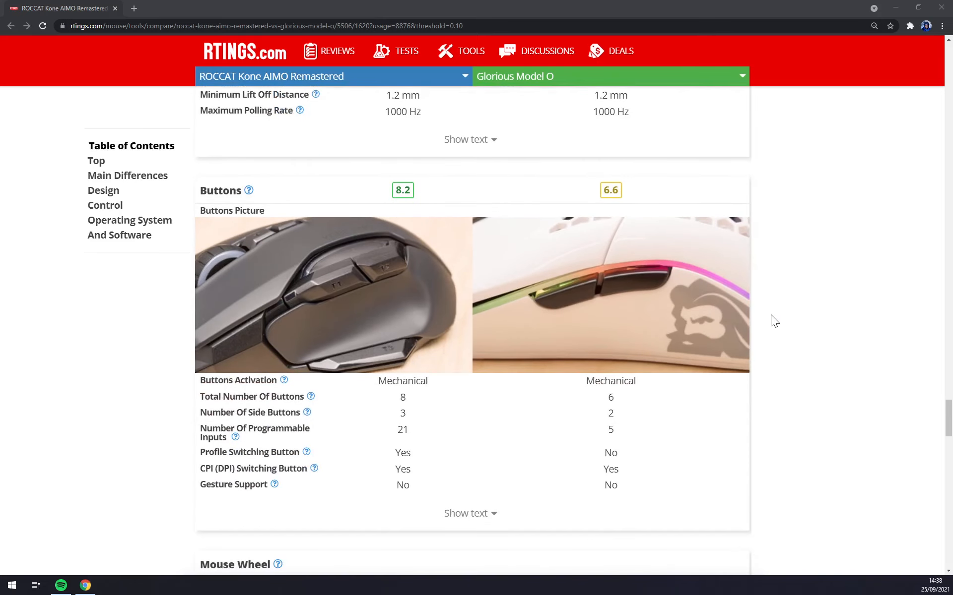
mouse_move(780, 317)
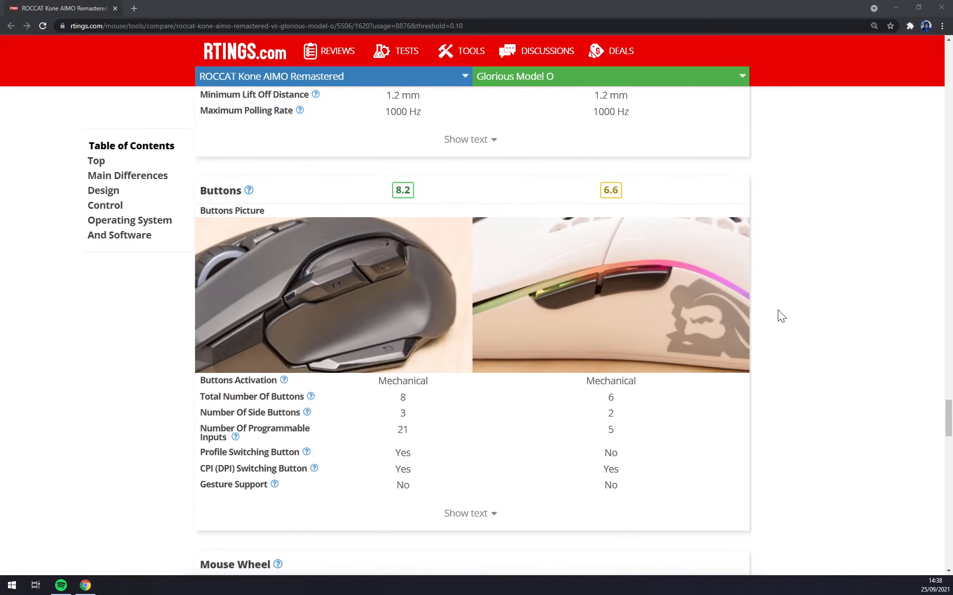
mouse_move(793, 346)
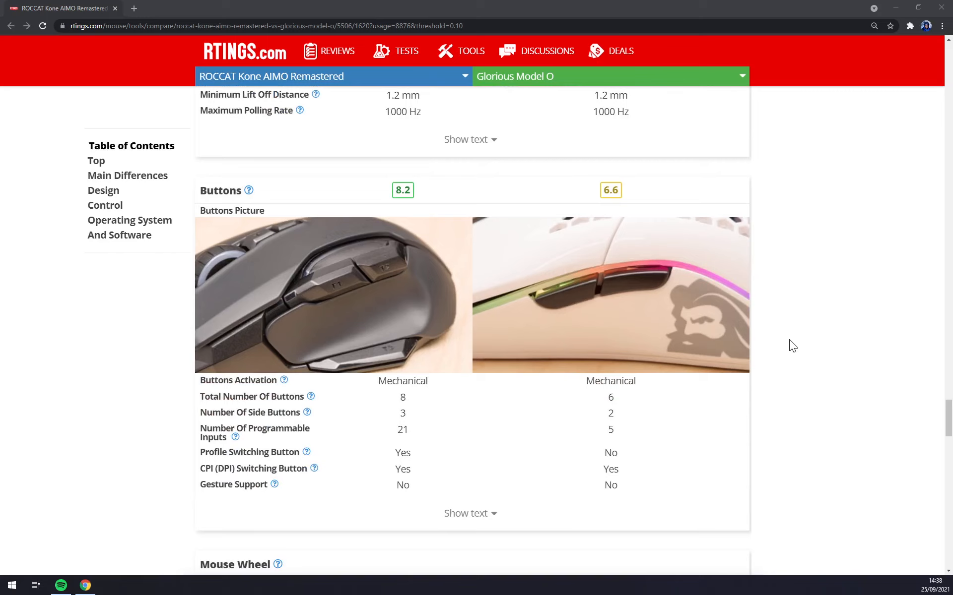
scroll("down", 3)
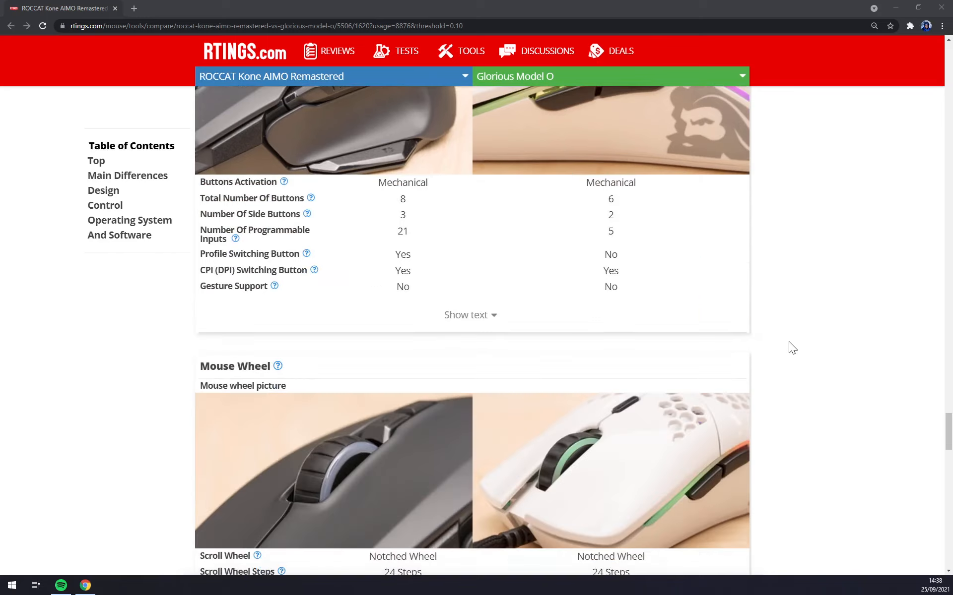
scroll("down", 3)
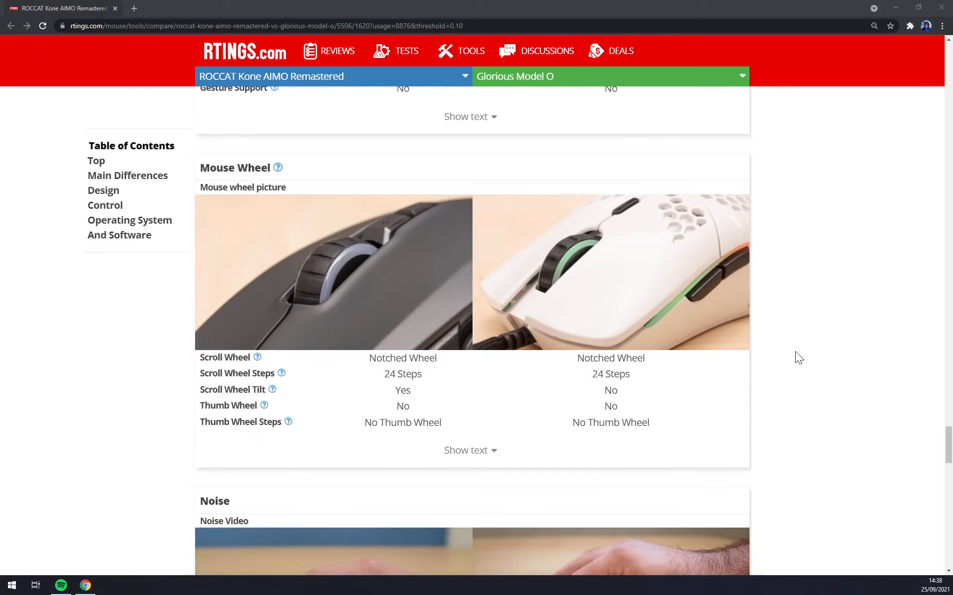
scroll("down", 3)
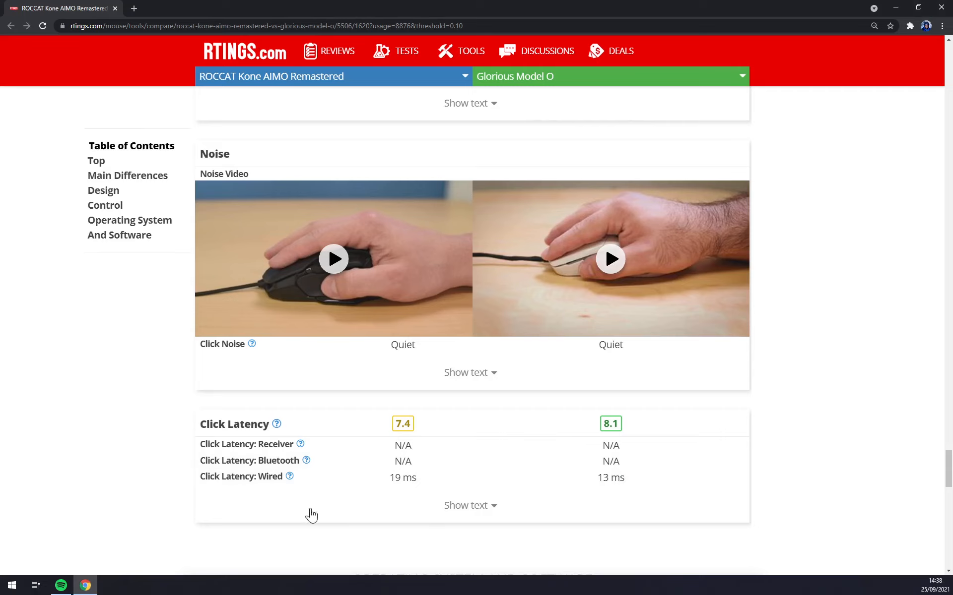
mouse_move(847, 239)
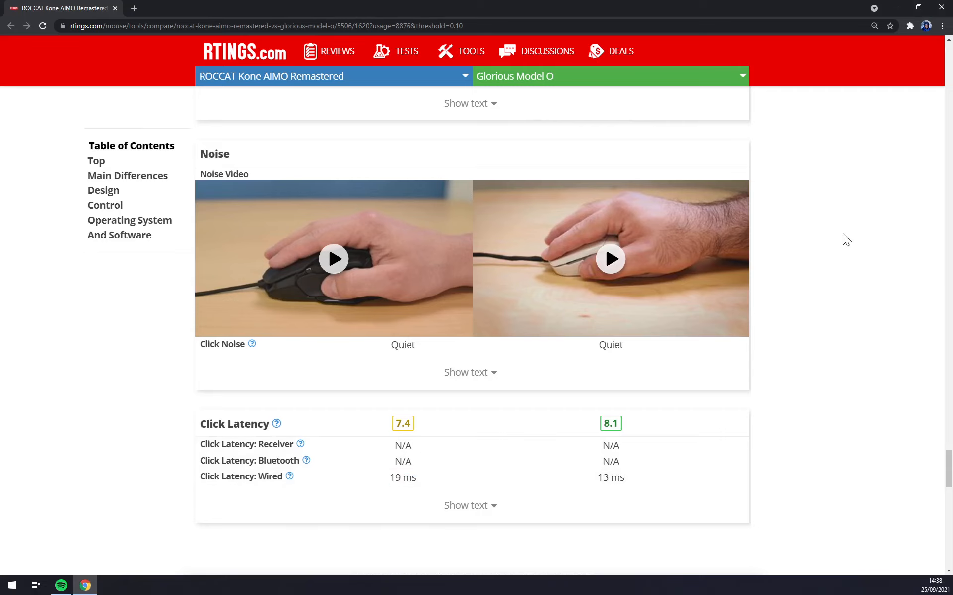
Step: Scroll to the Compatible Software Option section, then back to the page title
scroll("down", 3)
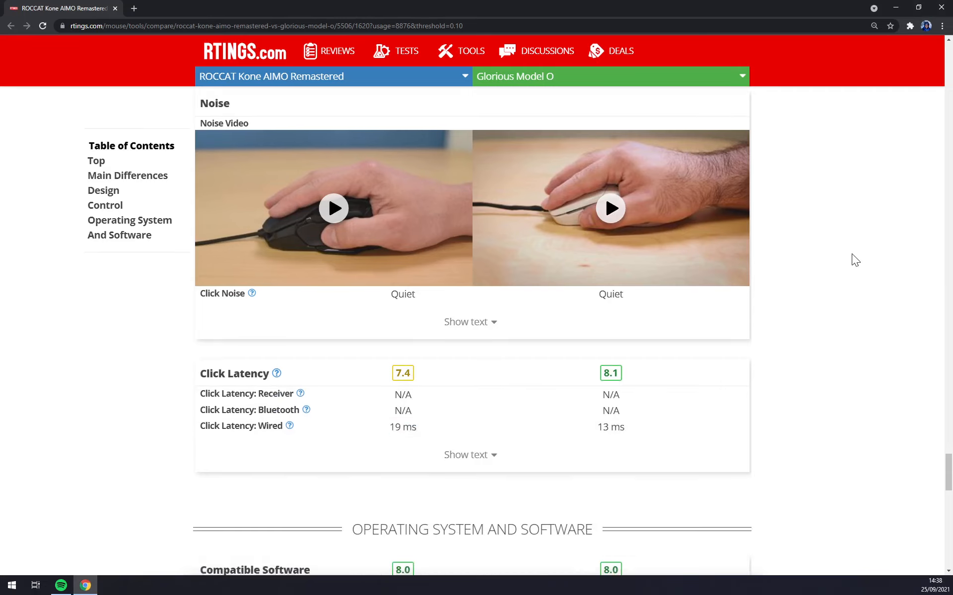
scroll("down", 3)
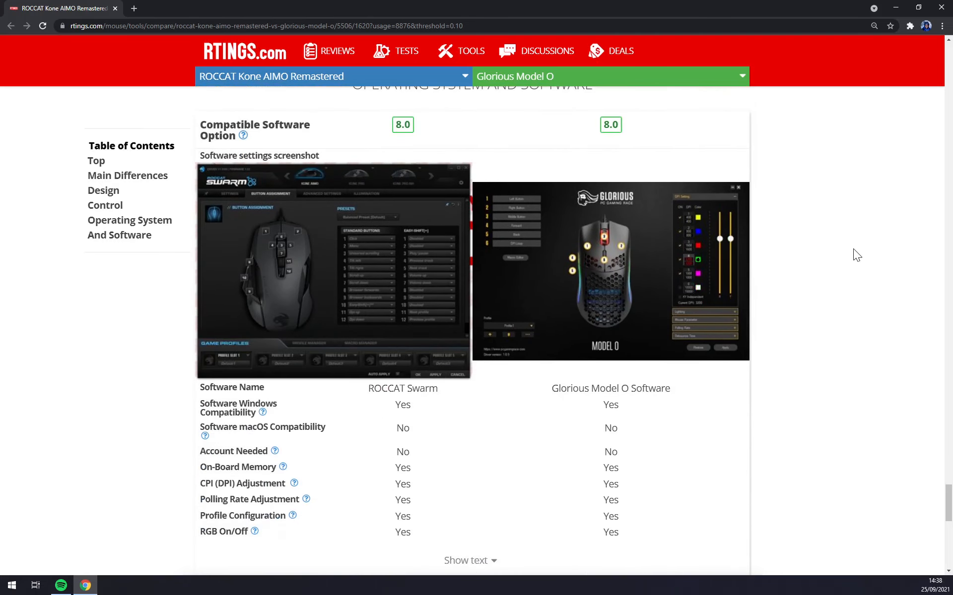
scroll("down", 3)
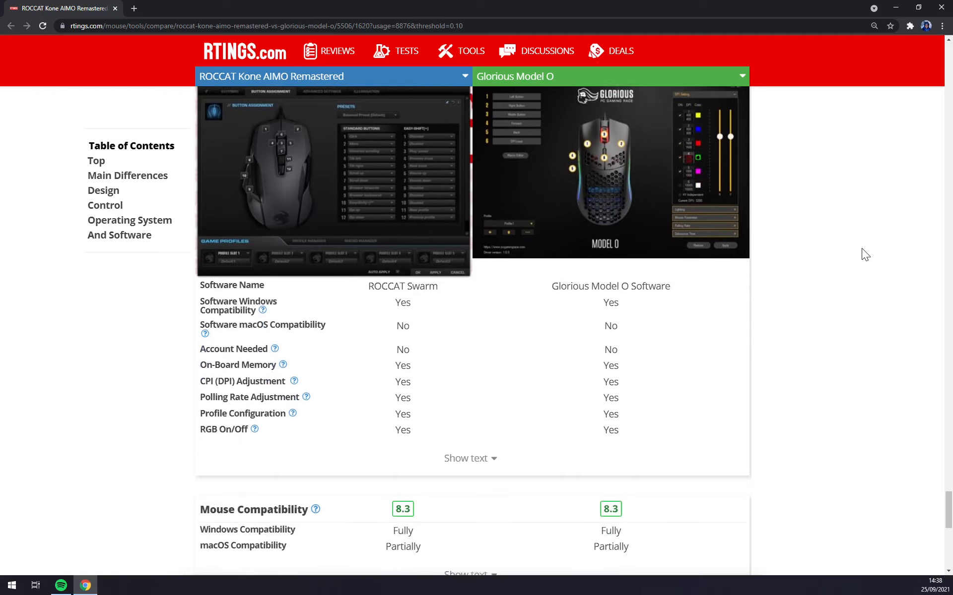
scroll("down", 3)
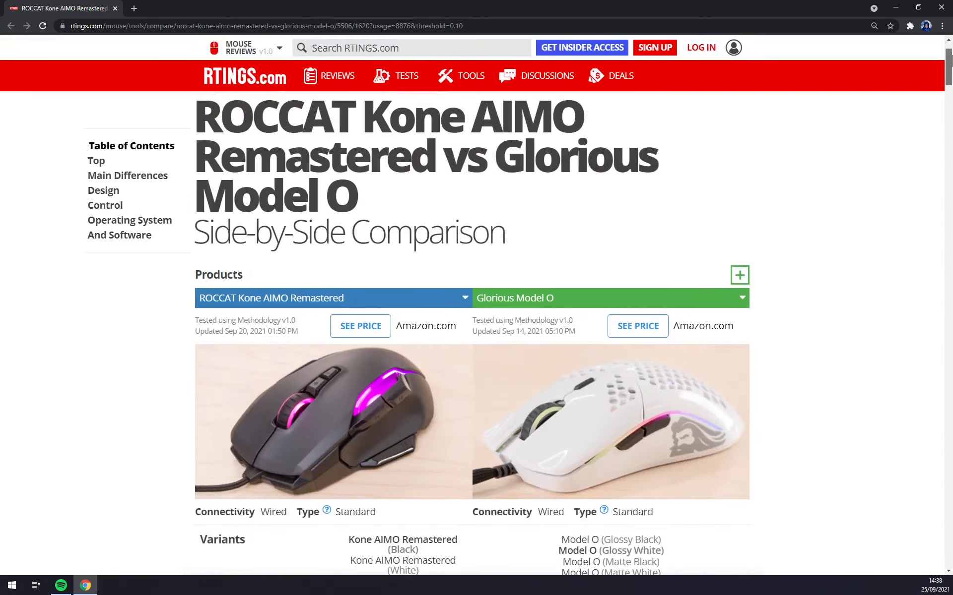
scroll("down", 3)
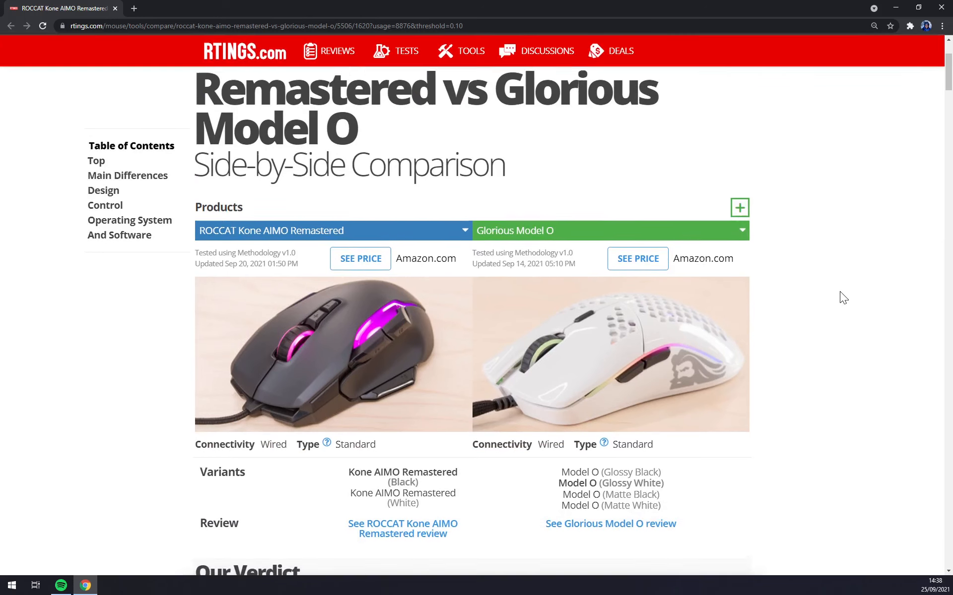
scroll("down", 3)
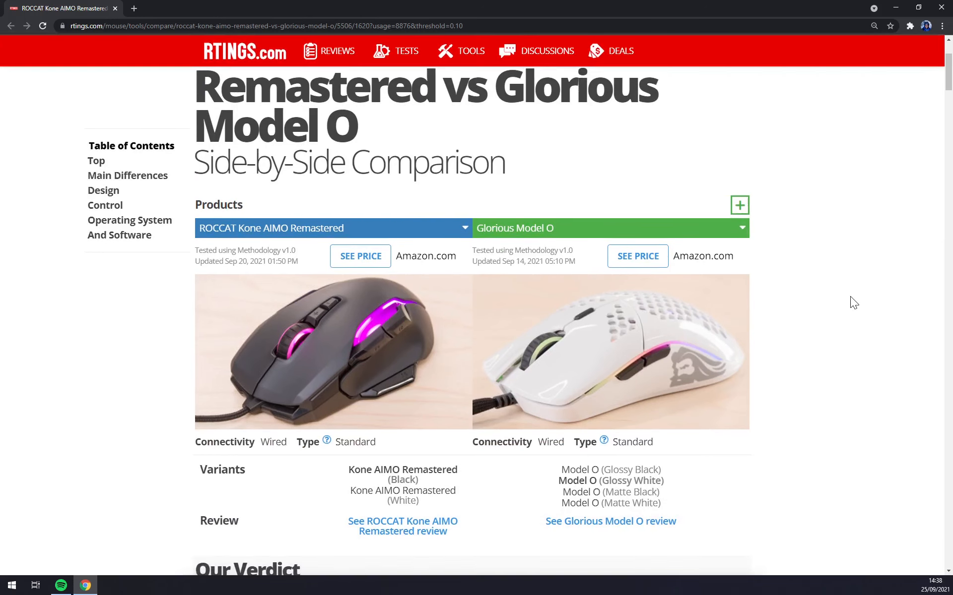
mouse_move(856, 309)
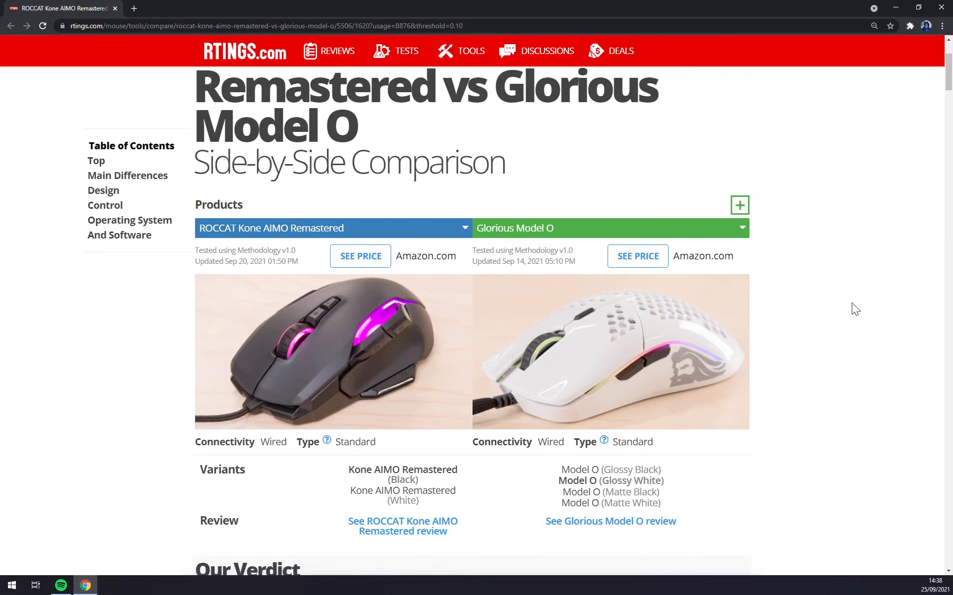
mouse_move(378, 373)
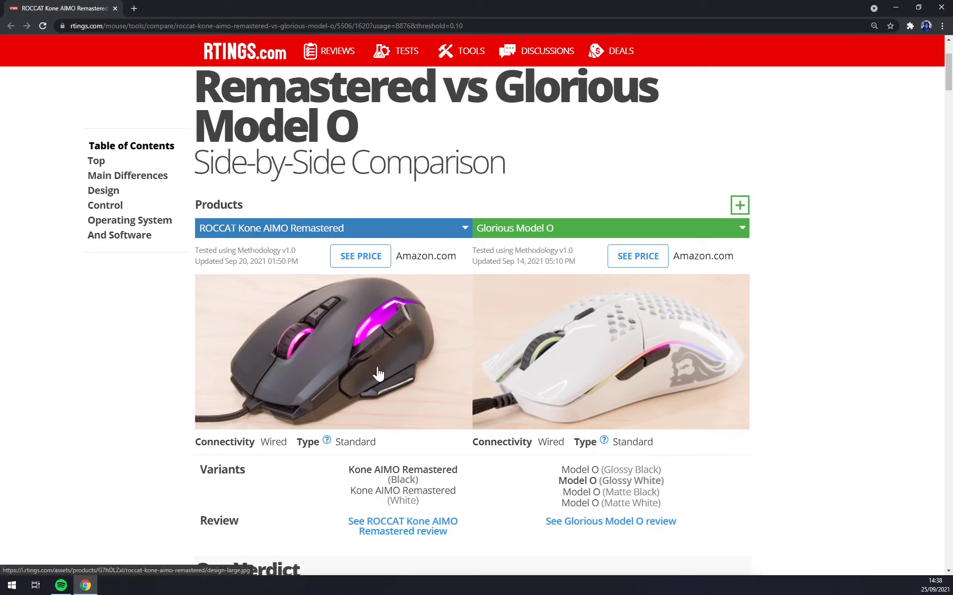
mouse_move(357, 362)
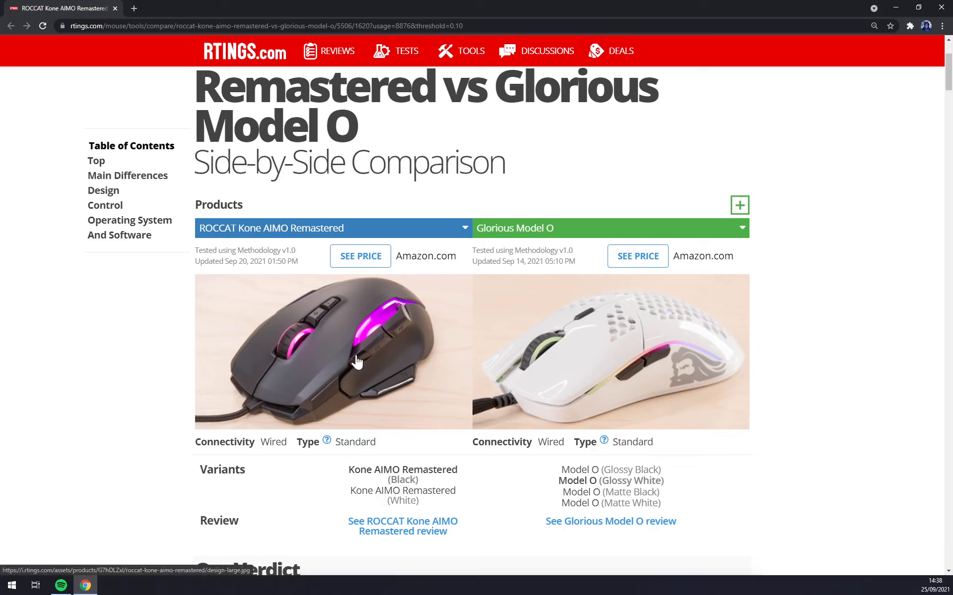
mouse_move(558, 416)
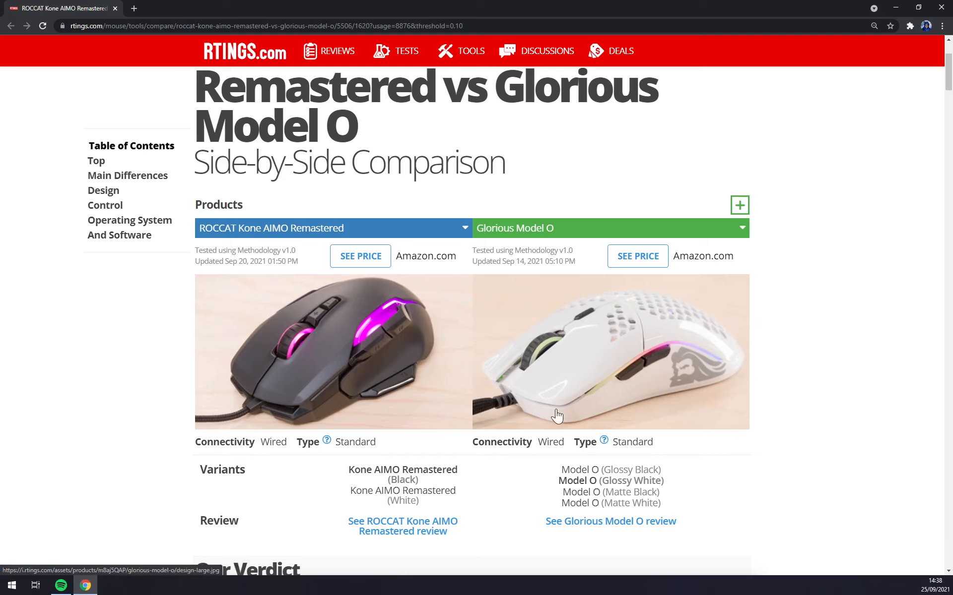
mouse_move(588, 413)
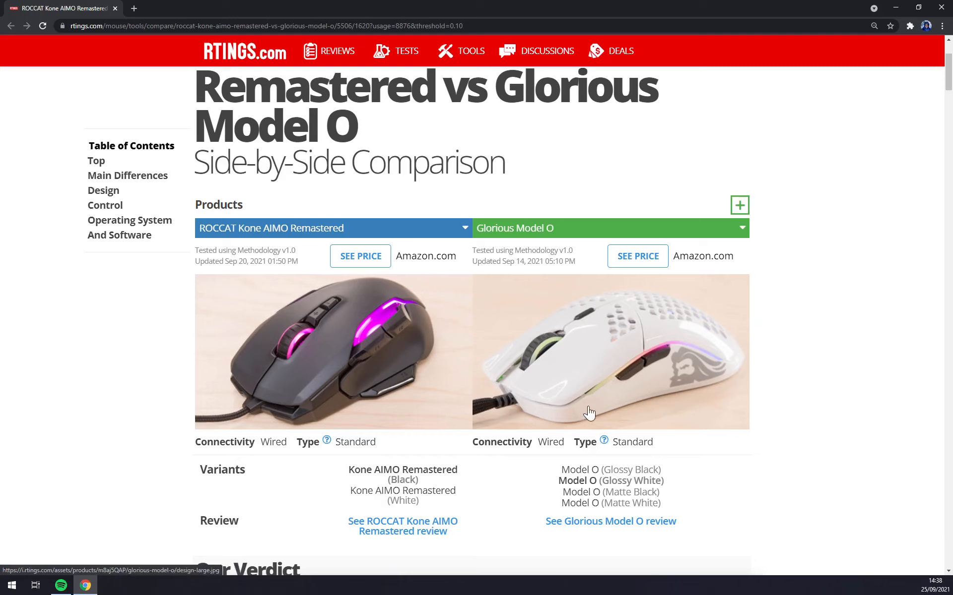
mouse_move(333, 378)
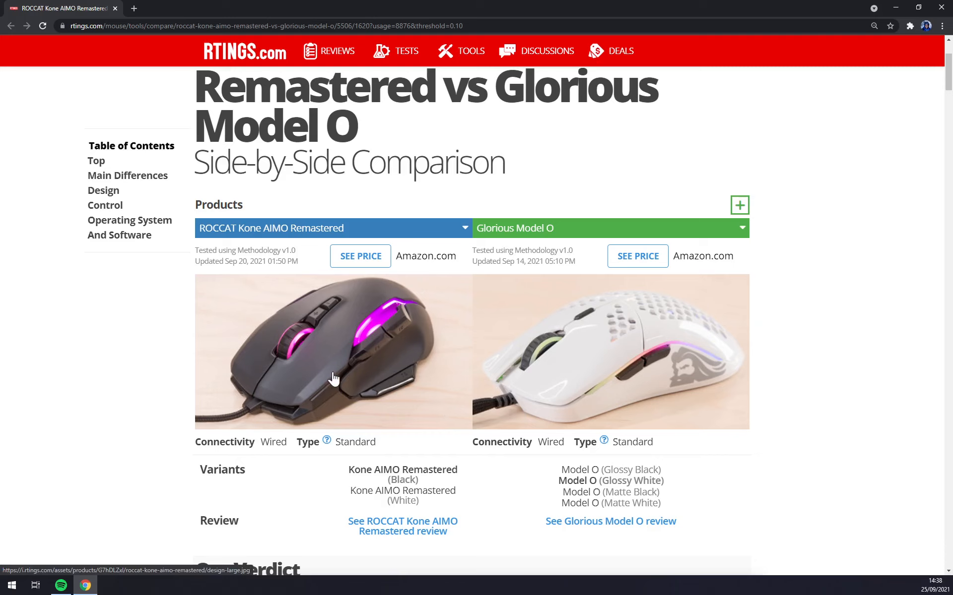
mouse_move(339, 398)
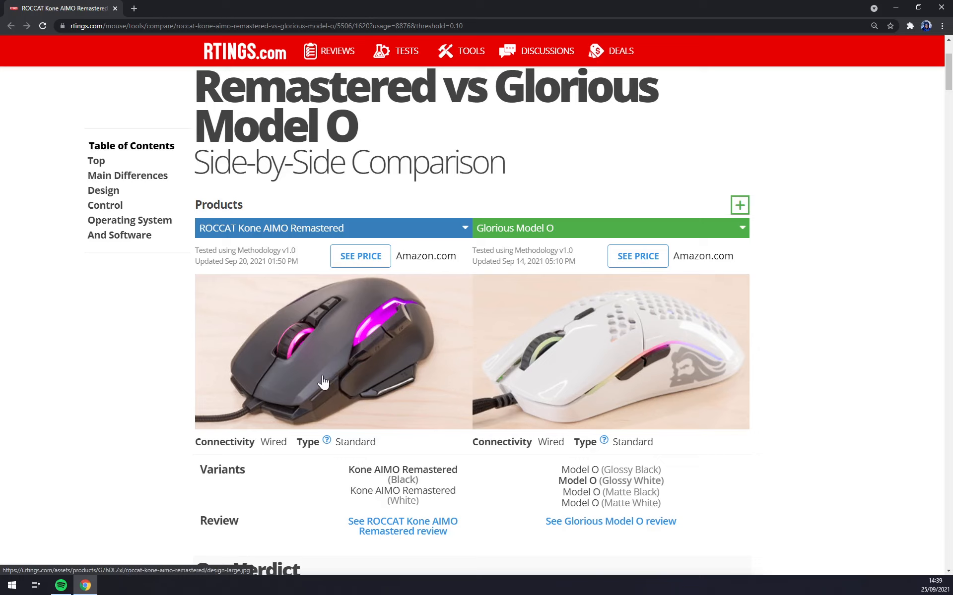
mouse_move(344, 375)
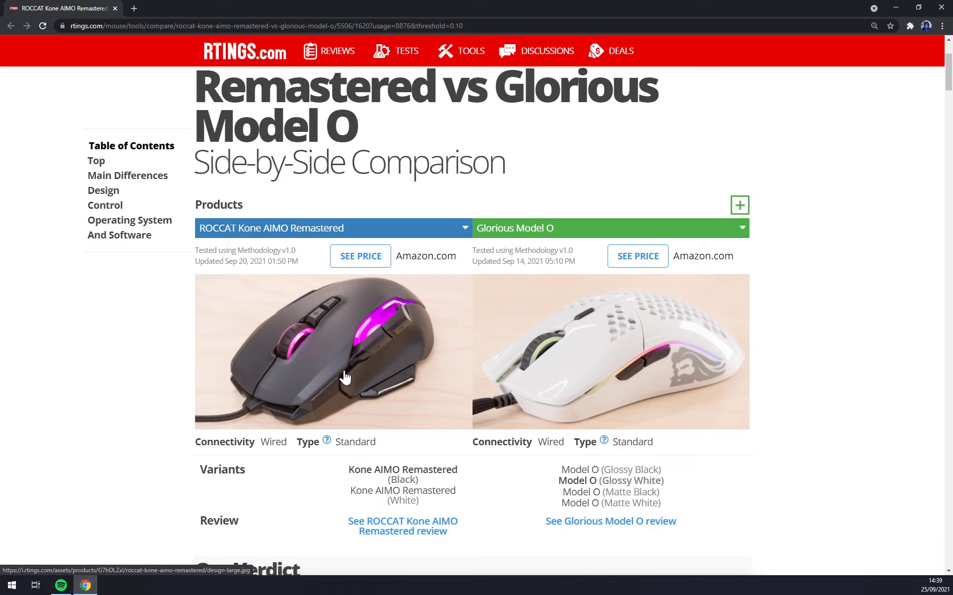